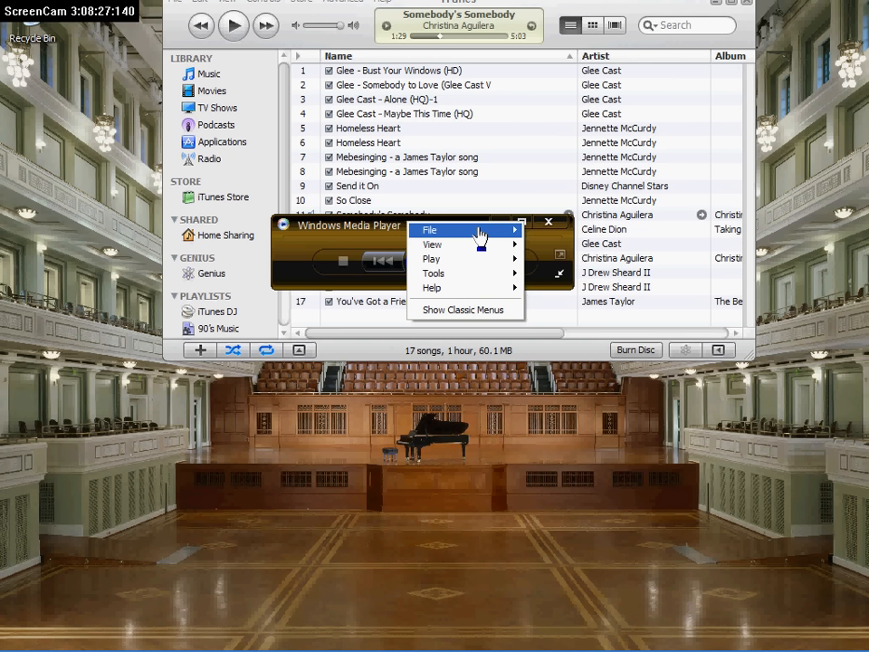
{"action": "mouse_move", "coordinate": [489, 234]}
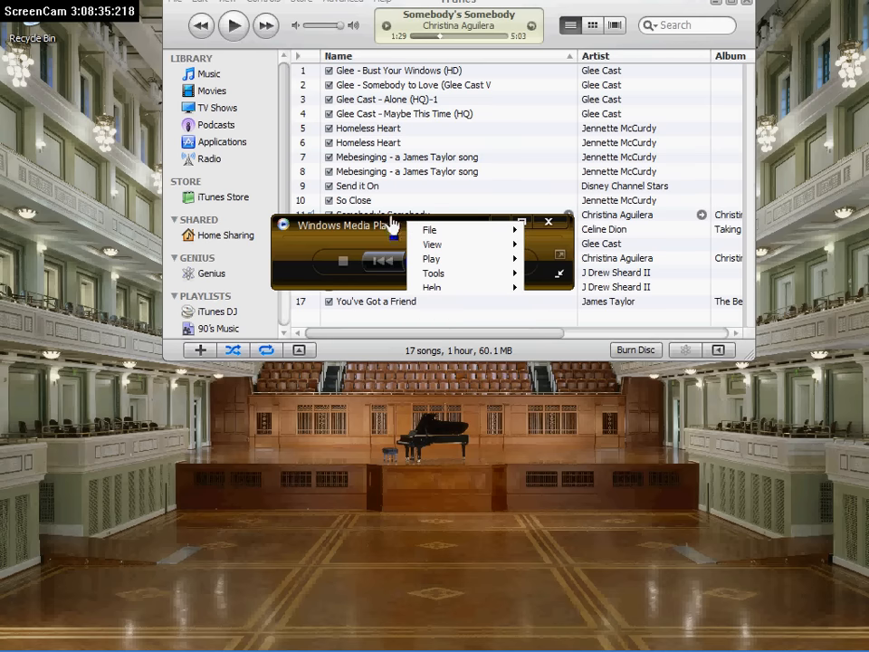
{"action": "mouse_move", "coordinate": [456, 268]}
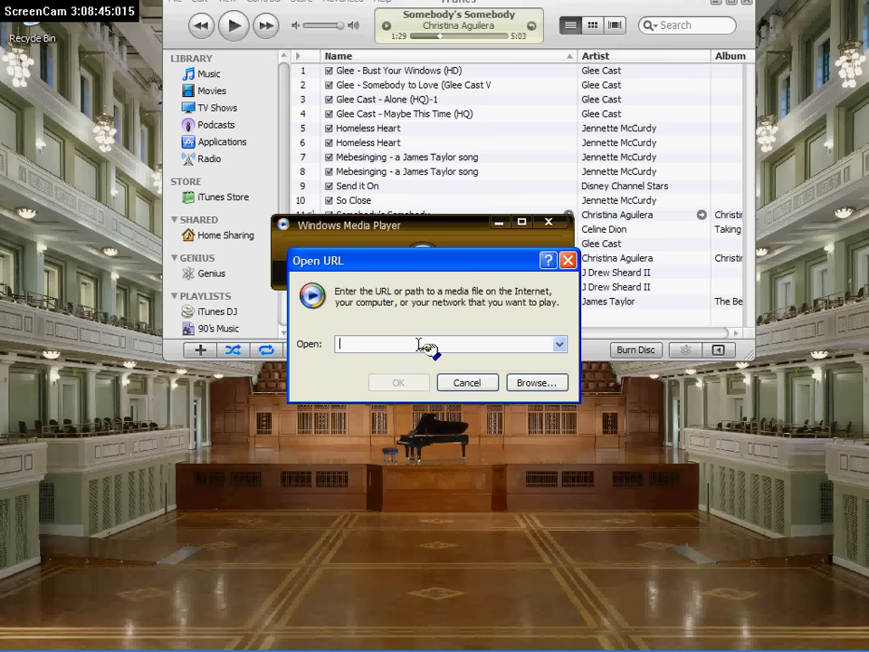
Step: Paste the copied MP3 stream address into the Open URL dialog and start it streaming
{"action": "right_click", "coordinate": [443, 344]}
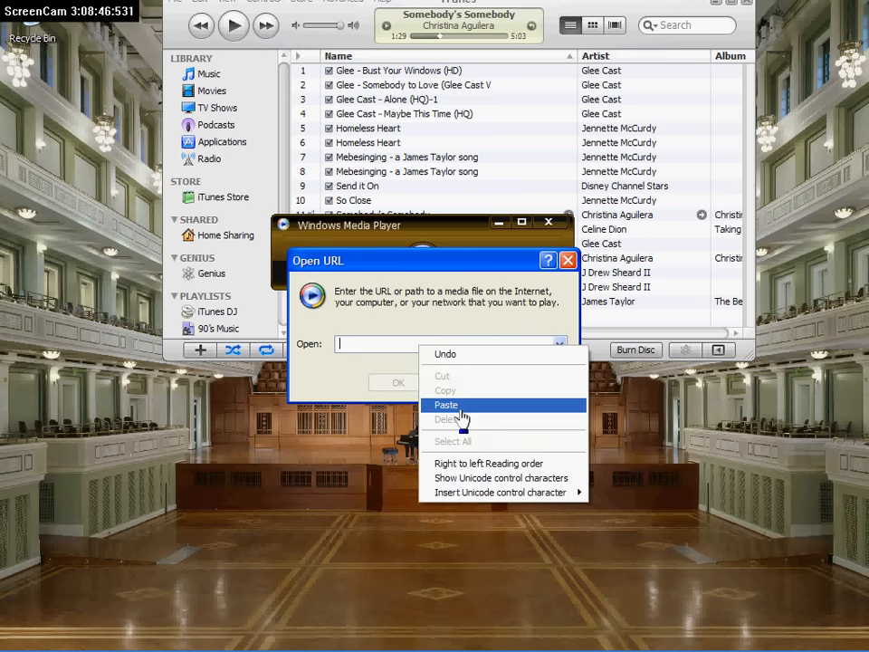
{"action": "left_click", "coordinate": [445, 406]}
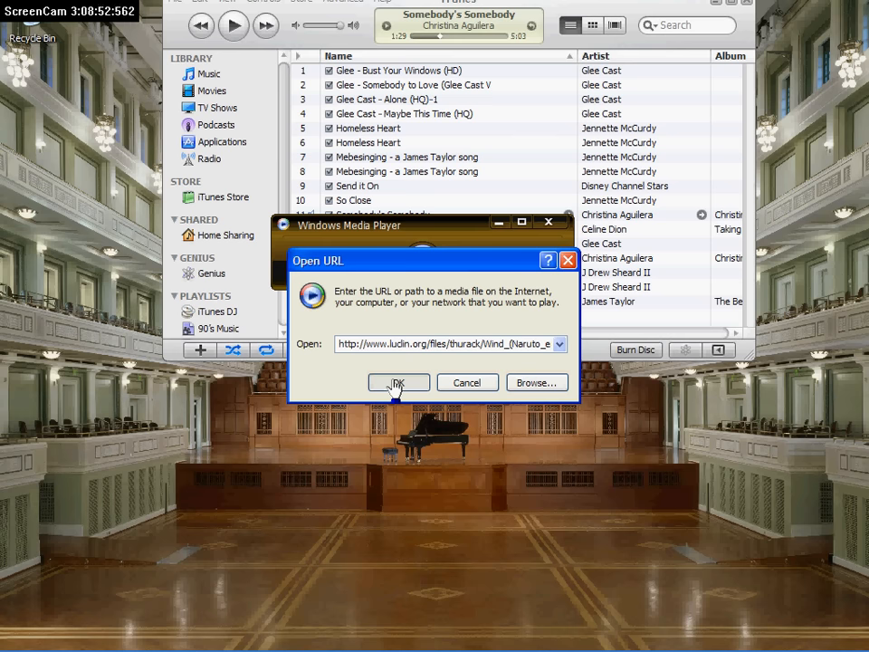
{"action": "left_click", "coordinate": [399, 382]}
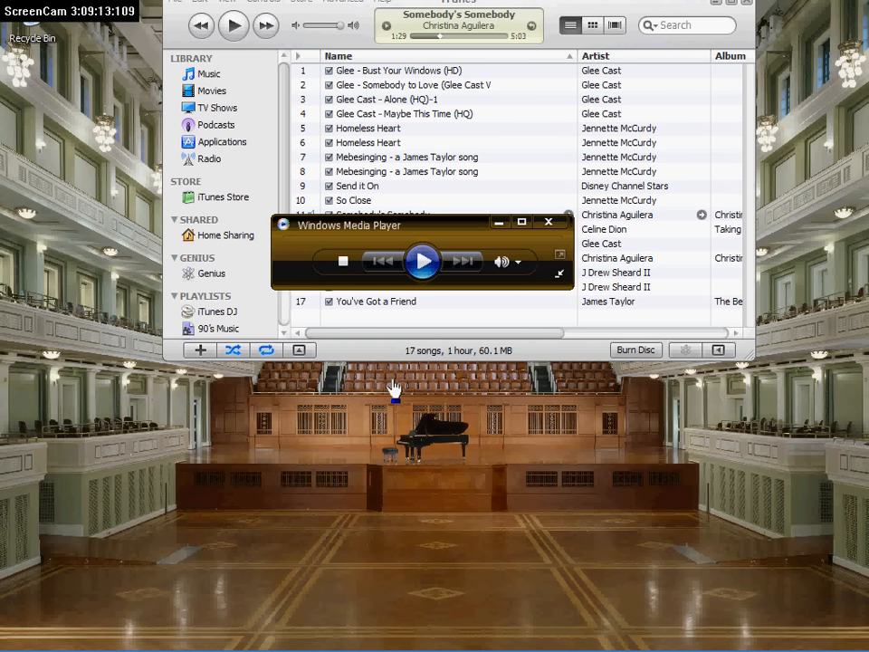
Step: Switch to iTunes and choose Open Audio Stream from the Advanced menu
{"action": "left_click", "coordinate": [422, 261]}
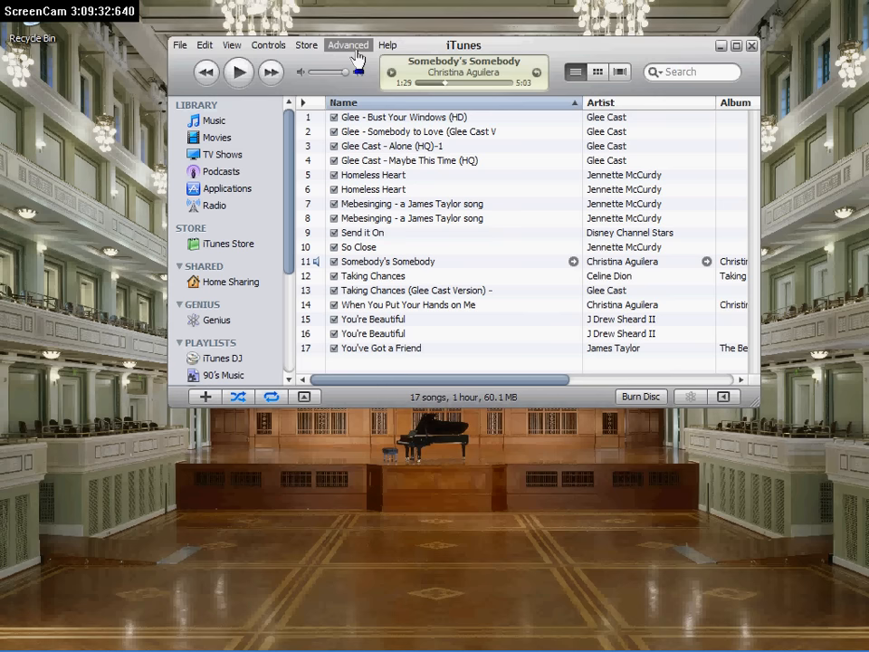
{"action": "left_click", "coordinate": [347, 43]}
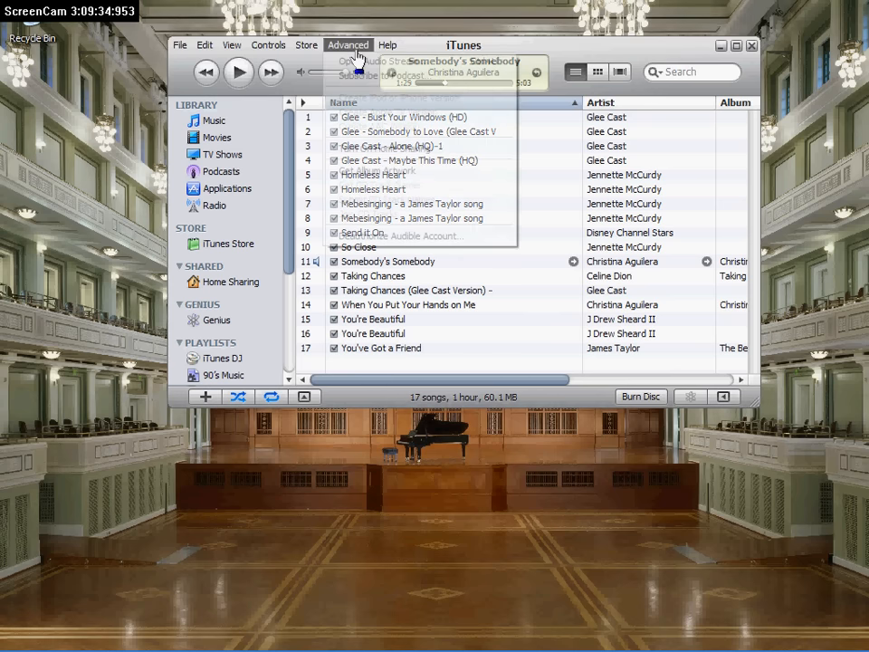
{"action": "left_click", "coordinate": [348, 44]}
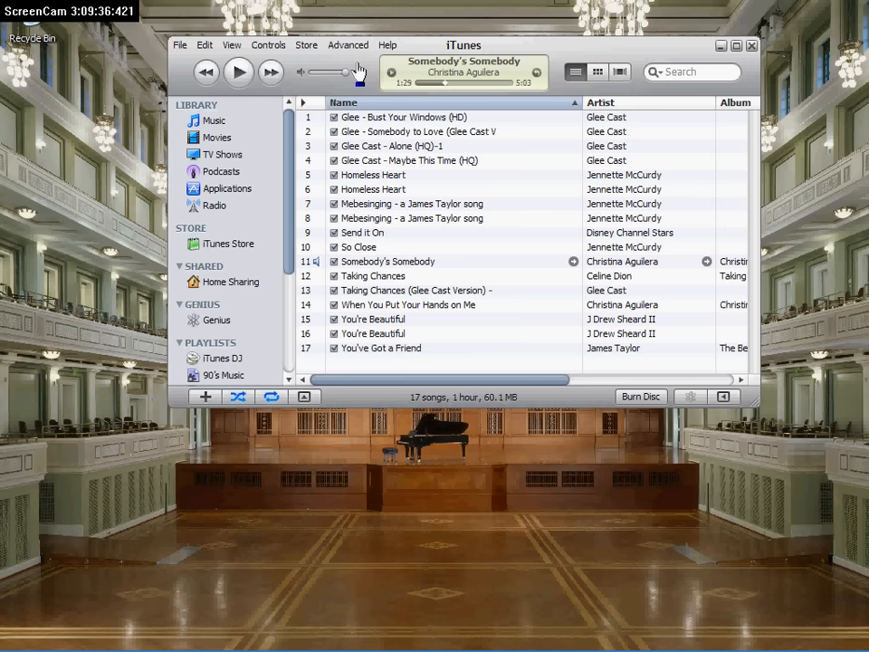
Step: Paste the Naruto ending theme MP3 address into the Open Audio Stream URL box
{"action": "right_click", "coordinate": [435, 231]}
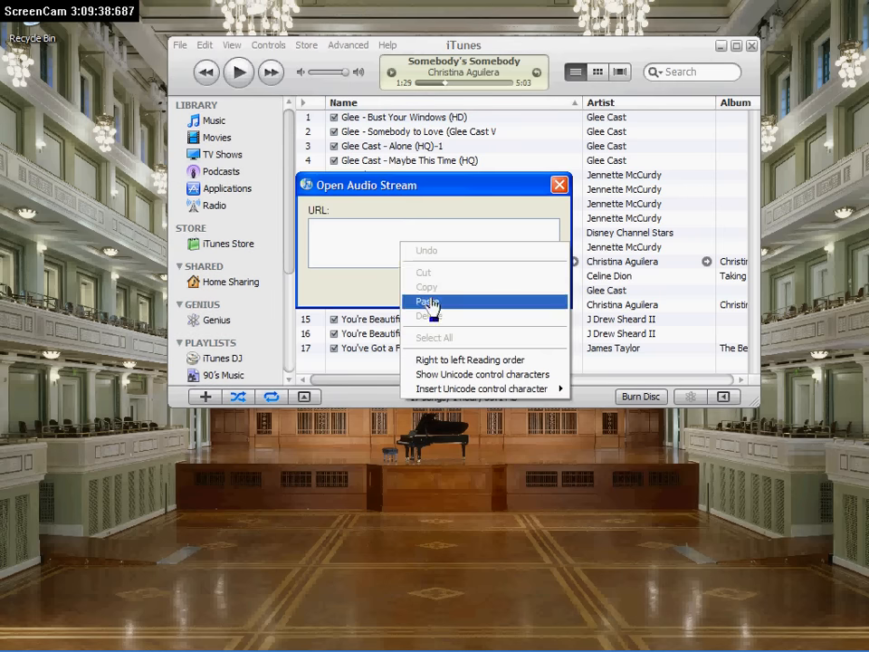
{"action": "left_click", "coordinate": [428, 300]}
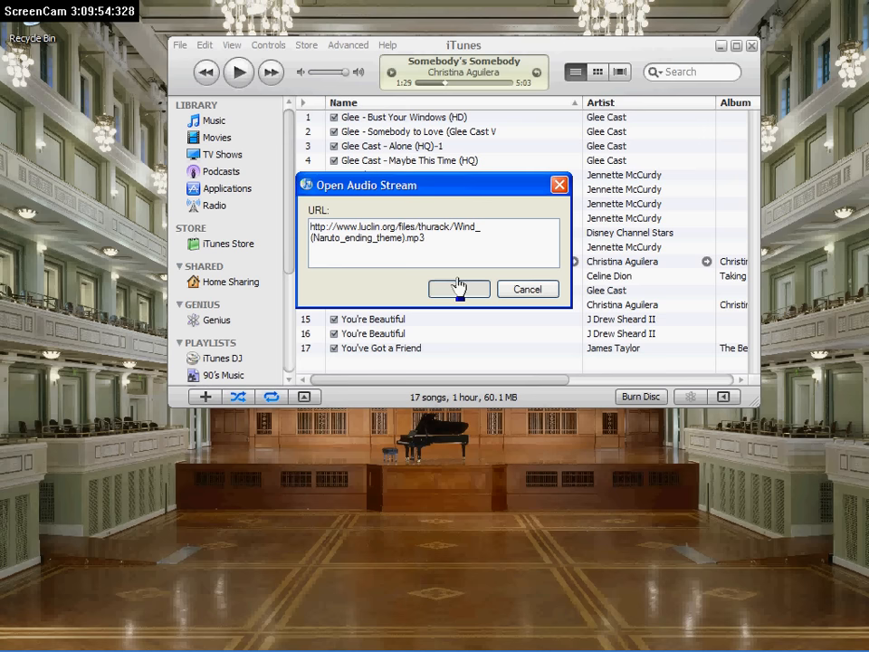
Step: Confirm the stream address so iTunes begins playing the Naruto ending theme
{"action": "left_click", "coordinate": [458, 290]}
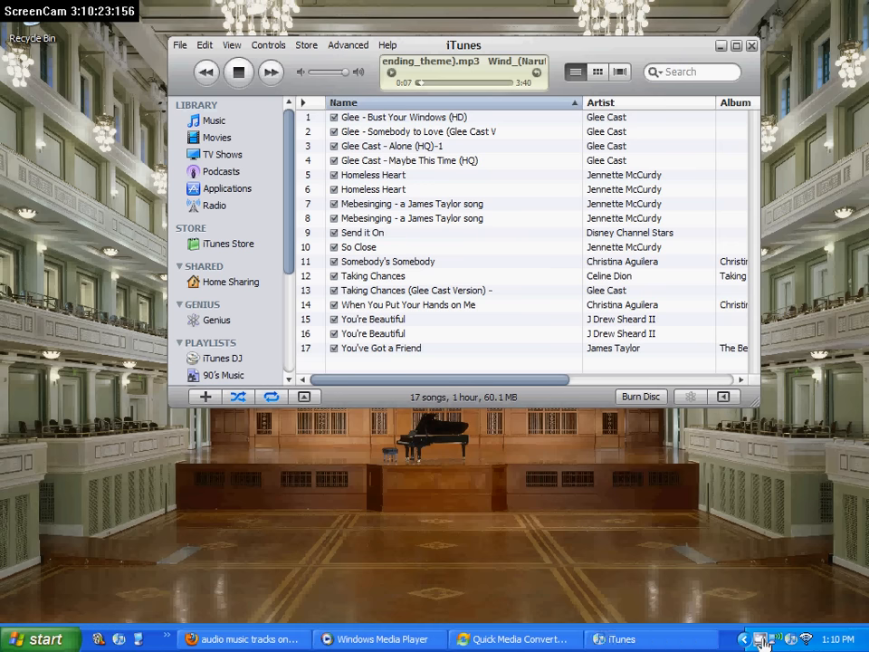
{"action": "left_click", "coordinate": [764, 639]}
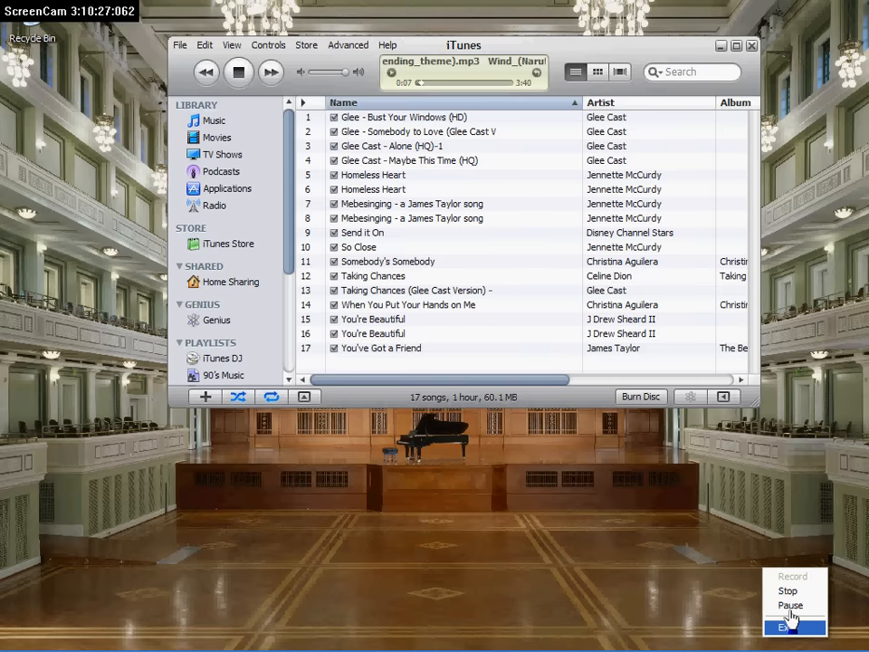